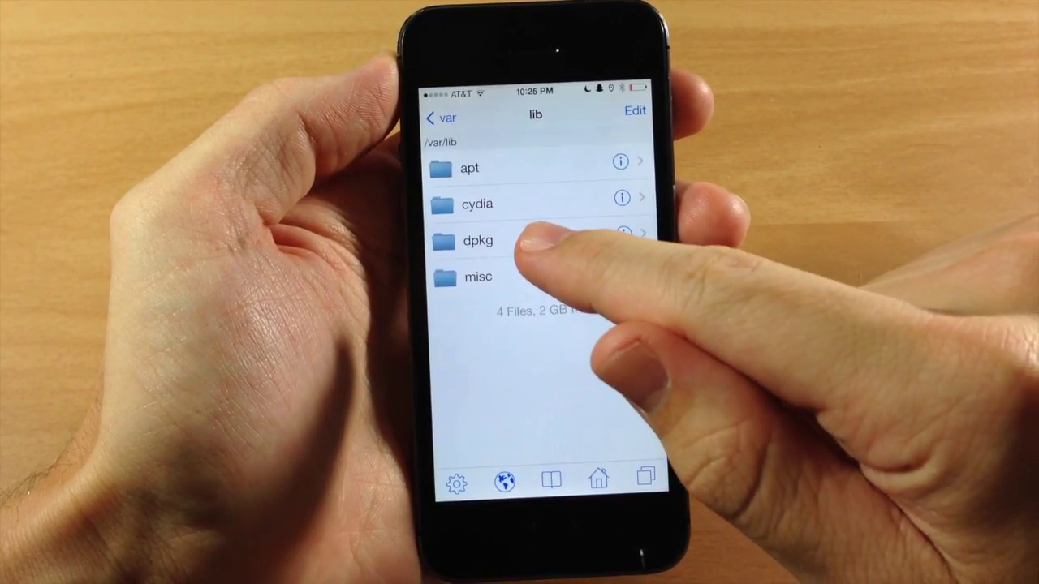
Open the dpkg folder inside /var/lib in iFile
{"action": "left_click", "coordinate": [486, 241]}
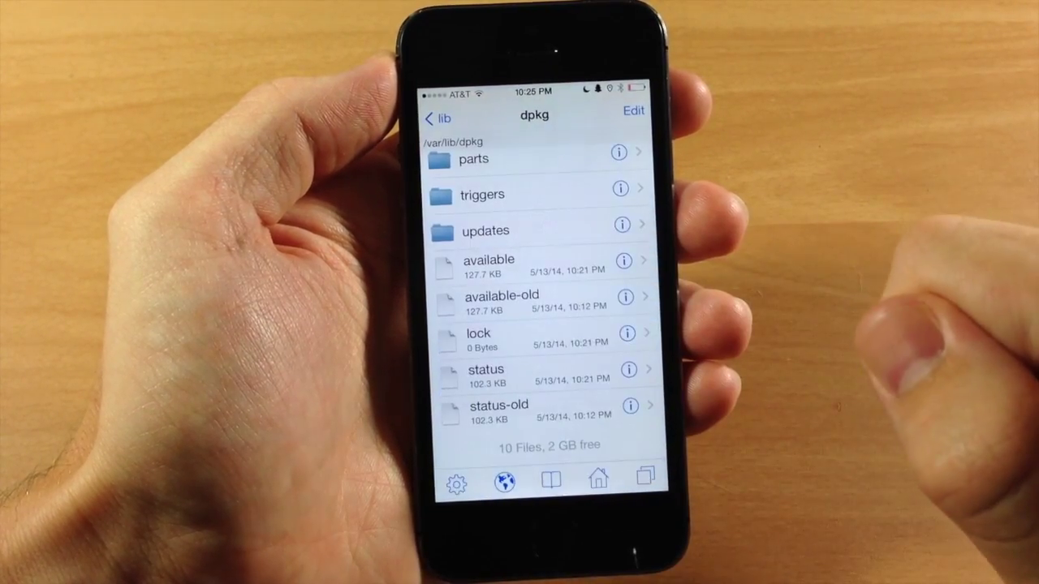
View the dpkg status file's package entries, then close it
{"action": "left_click", "coordinate": [479, 372]}
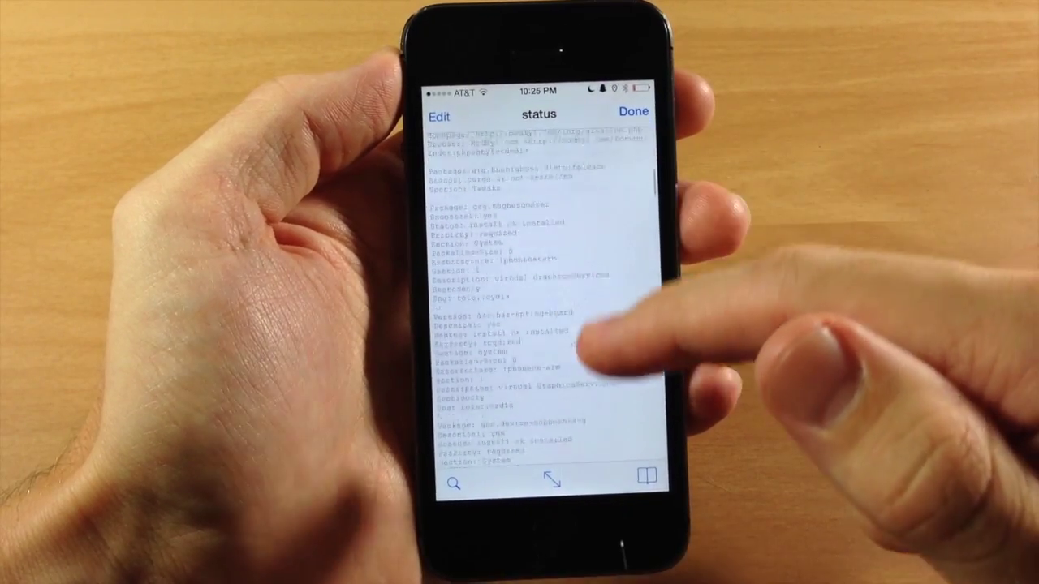
{"action": "scroll", "scroll_direction": "down", "scroll_amount": 3}
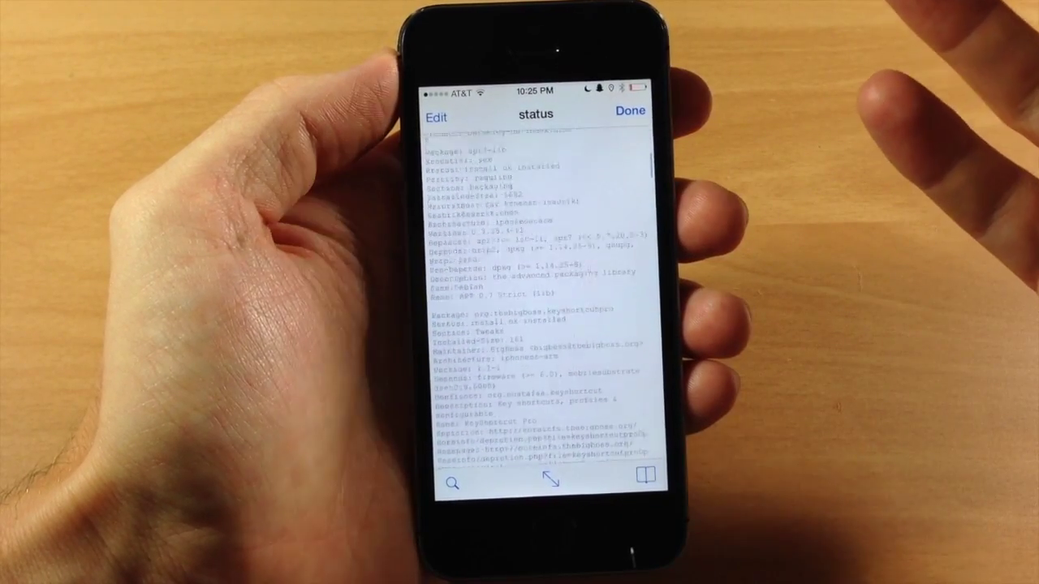
{"action": "left_click", "coordinate": [445, 484]}
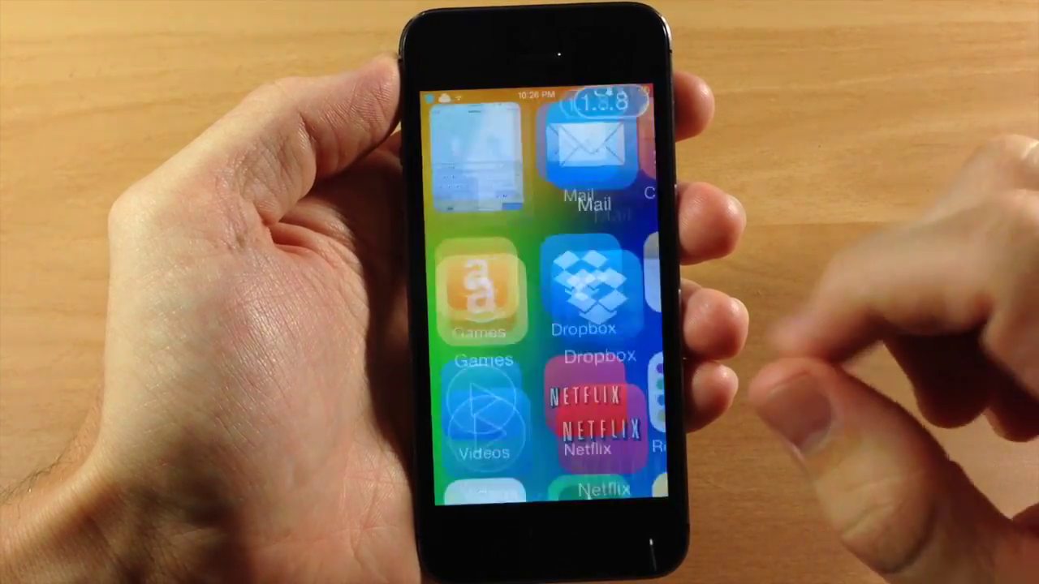
Launch Mobile Terminal and enter the root password for su
{"action": "scroll", "scroll_direction": "left", "scroll_amount": 3}
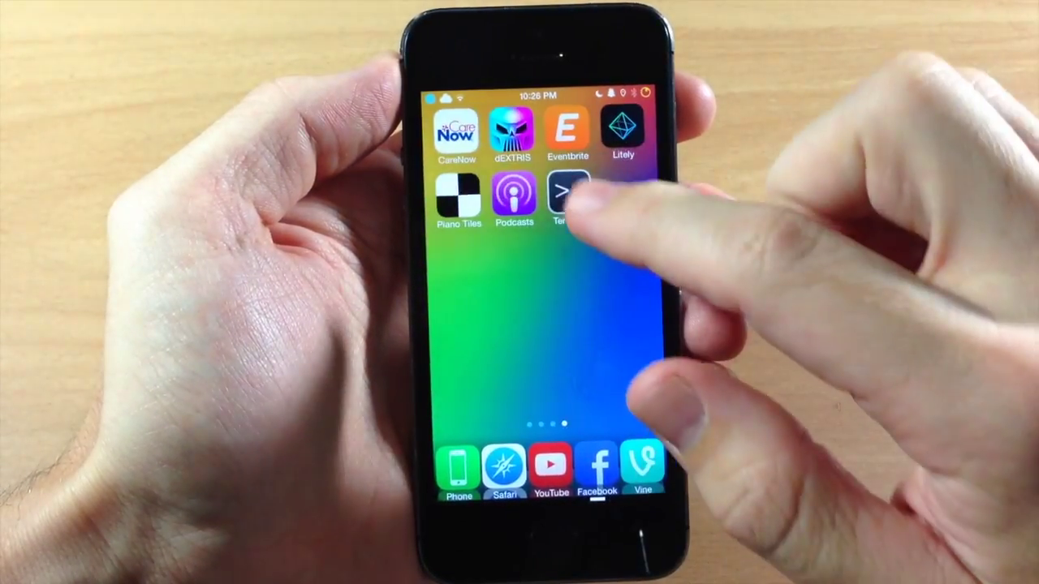
{"action": "left_click", "coordinate": [563, 195]}
{"action": "type", "text": "su"}
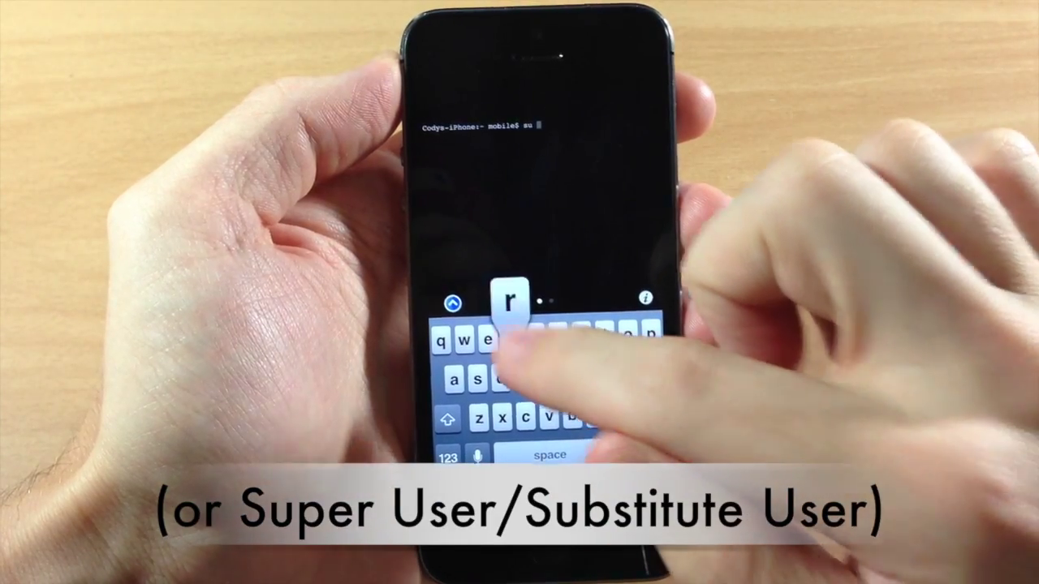
{"action": "type", "text": "root"}
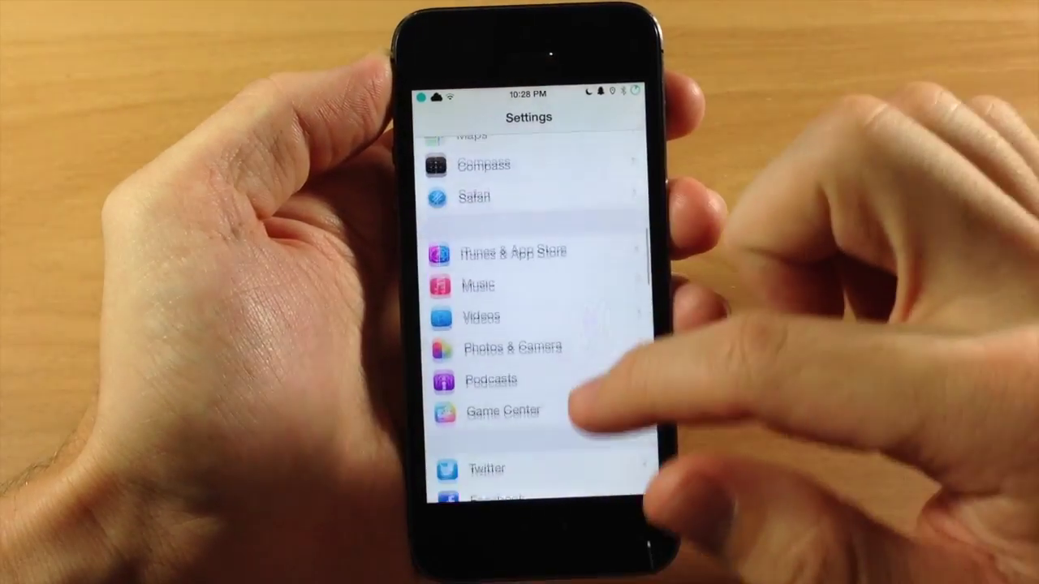
Scroll Settings to the tweak entries to confirm App ETA is absent
{"action": "scroll", "scroll_direction": "down", "scroll_amount": 3}
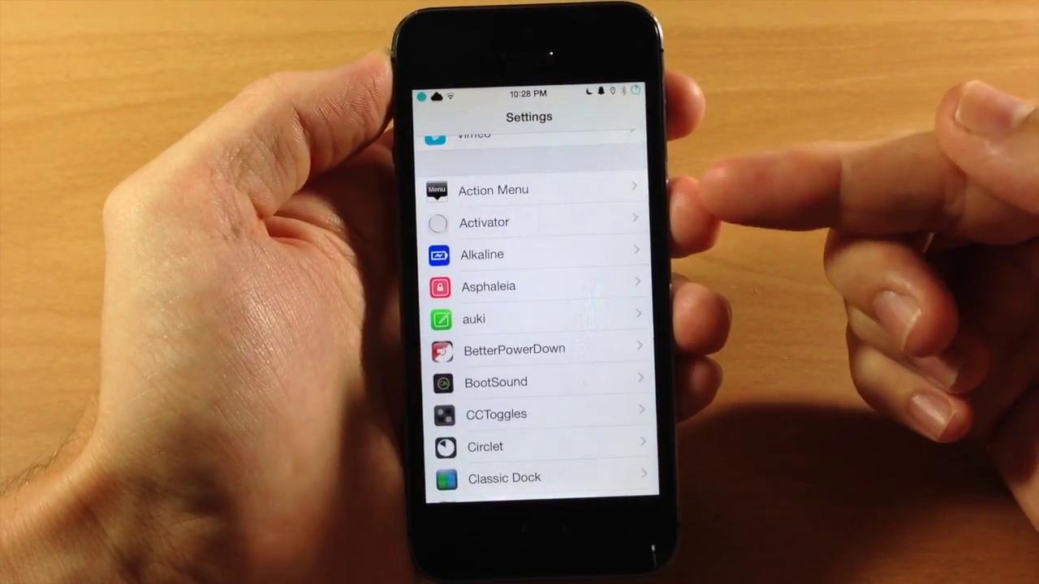